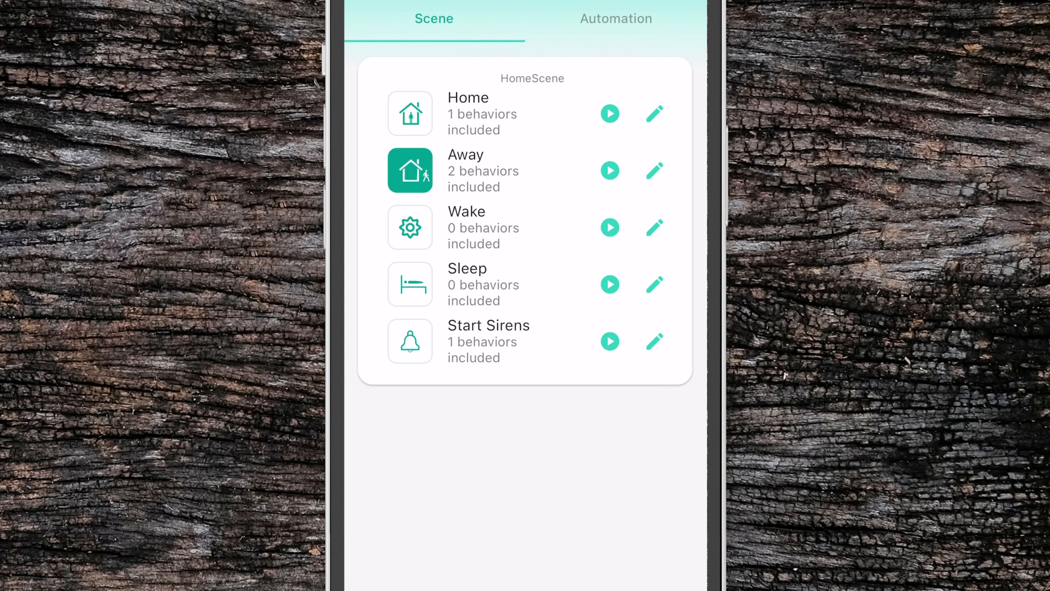
# - Run the Home scene so it replaces Away as the active scene
pyautogui.click(609, 113)
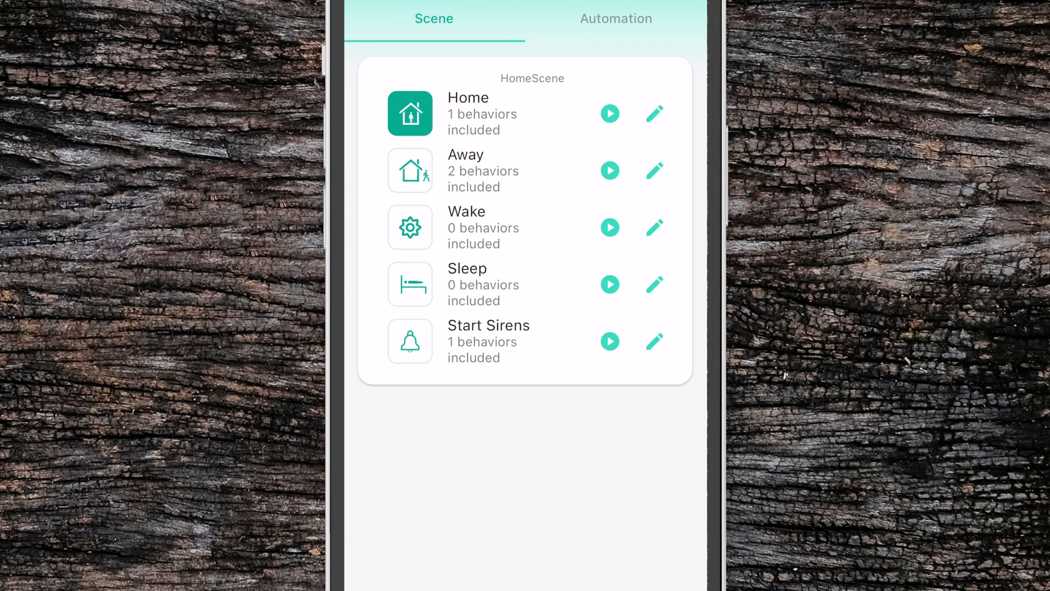
# - Move the Home scene from group HomeScene to HomeScene2 in its settings
pyautogui.click(654, 114)
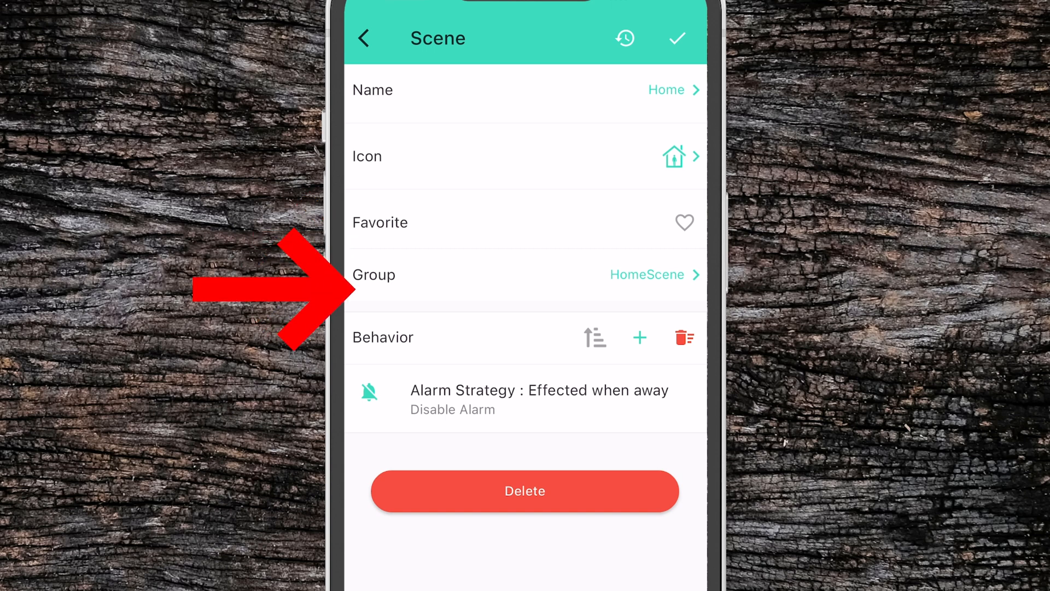
pyautogui.click(646, 274)
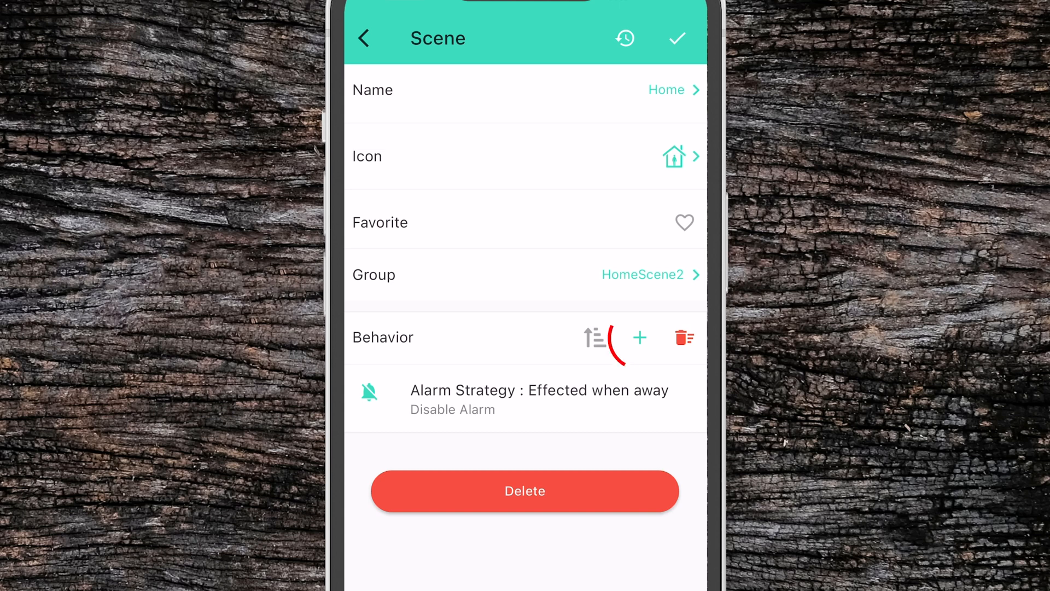
# - Browse Home's behavior types, then return to the scene list and reopen Home's settings
pyautogui.click(639, 338)
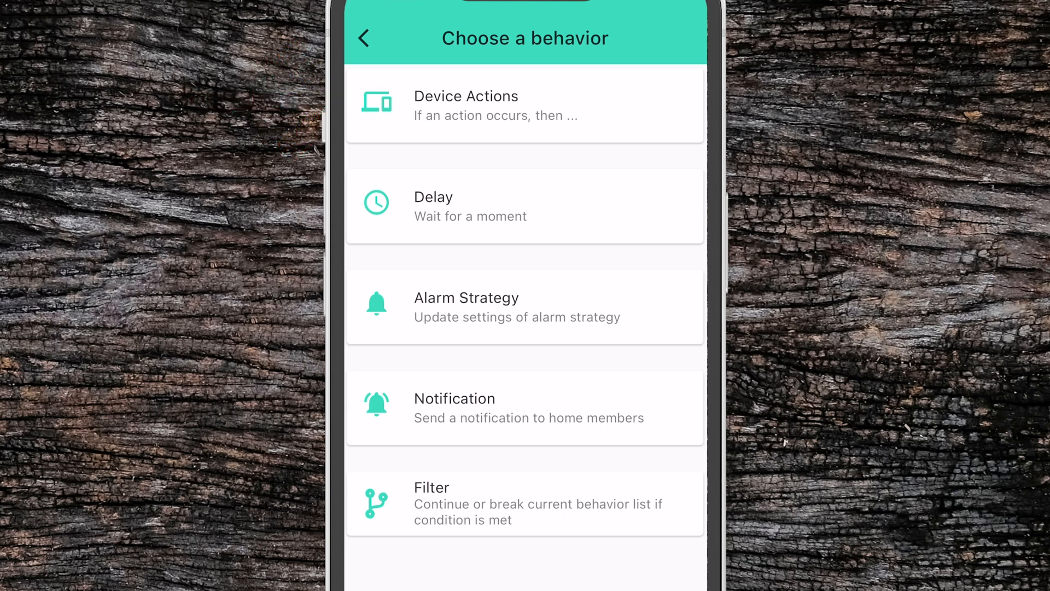
pyautogui.click(496, 104)
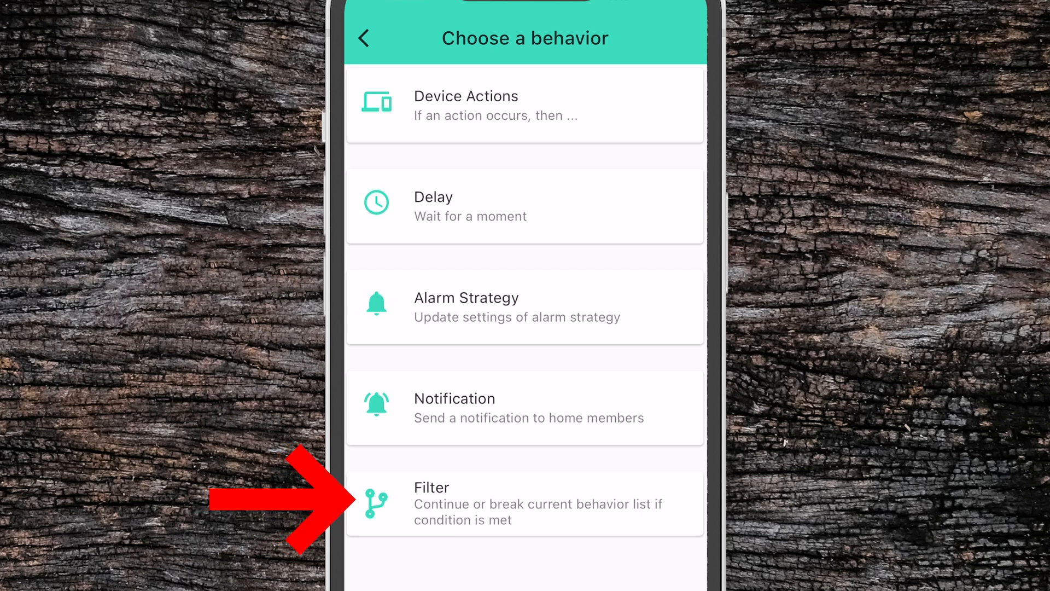
pyautogui.click(524, 503)
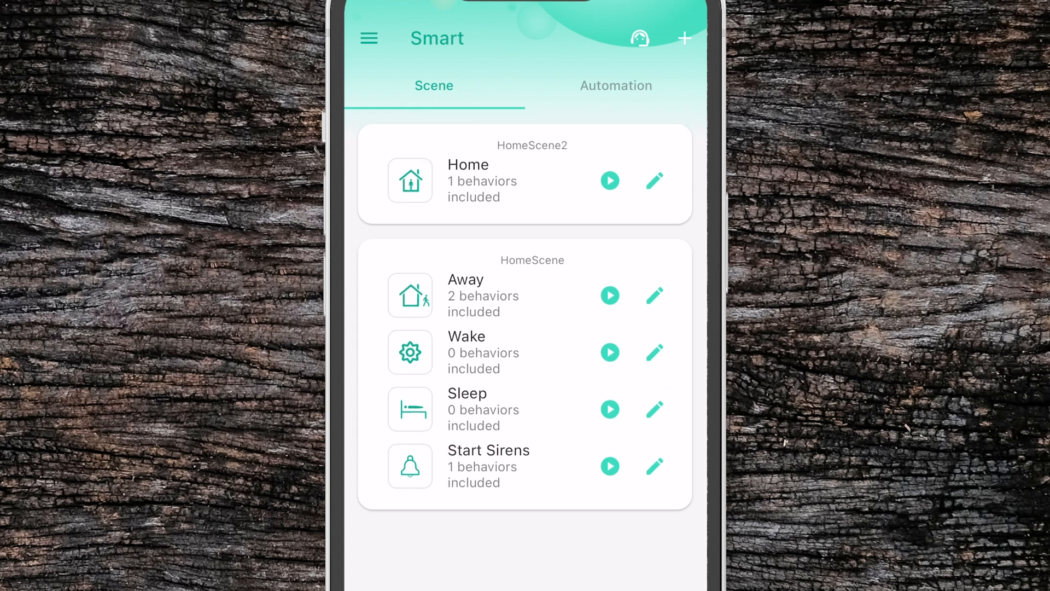
pyautogui.click(655, 181)
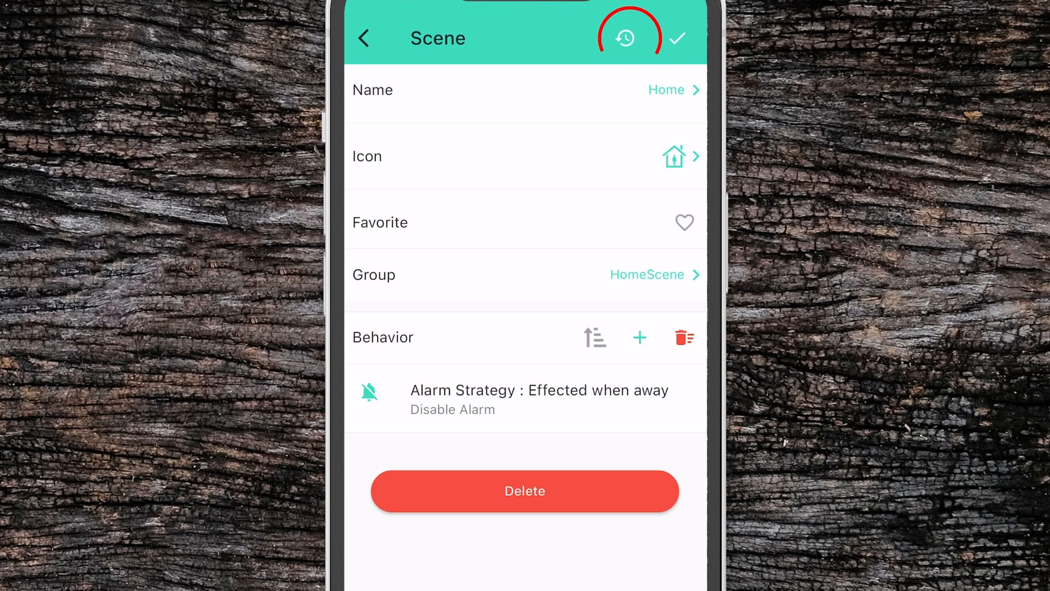
# - Check Home's activation history, showing one successful run, and return to the scenes
pyautogui.click(677, 38)
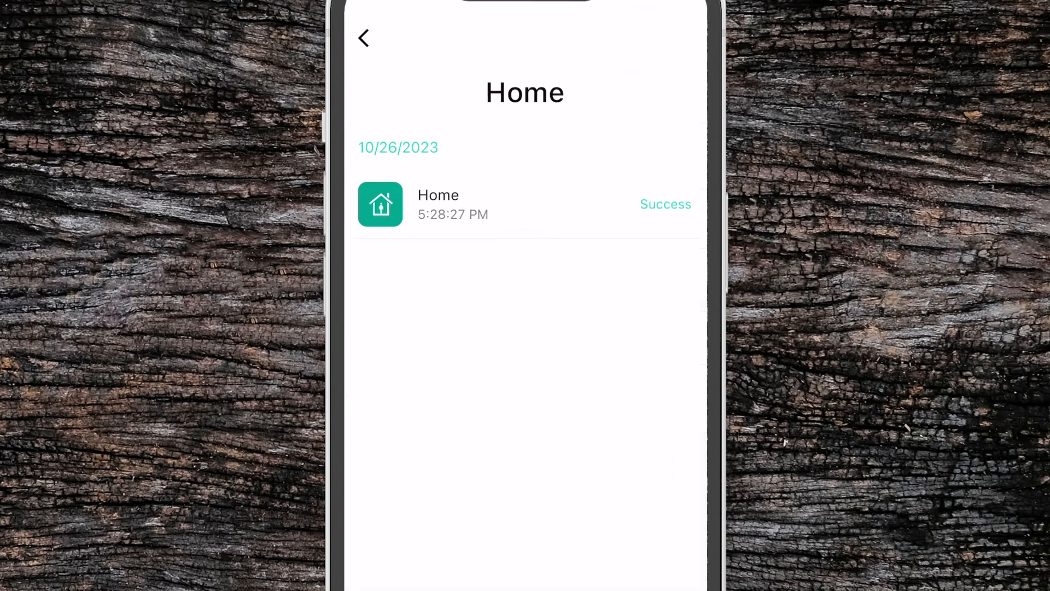
pyautogui.click(362, 38)
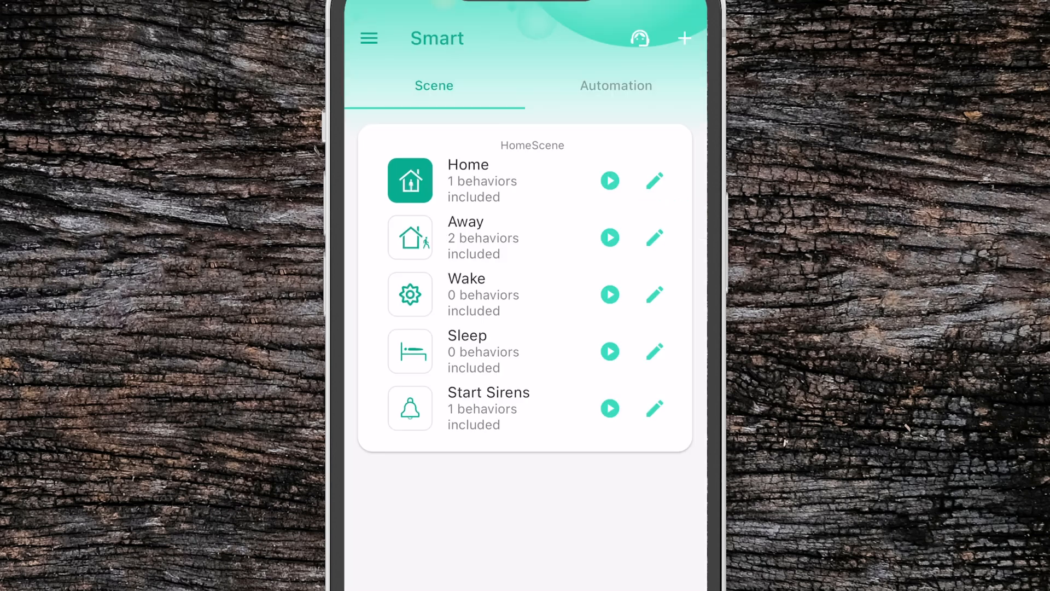